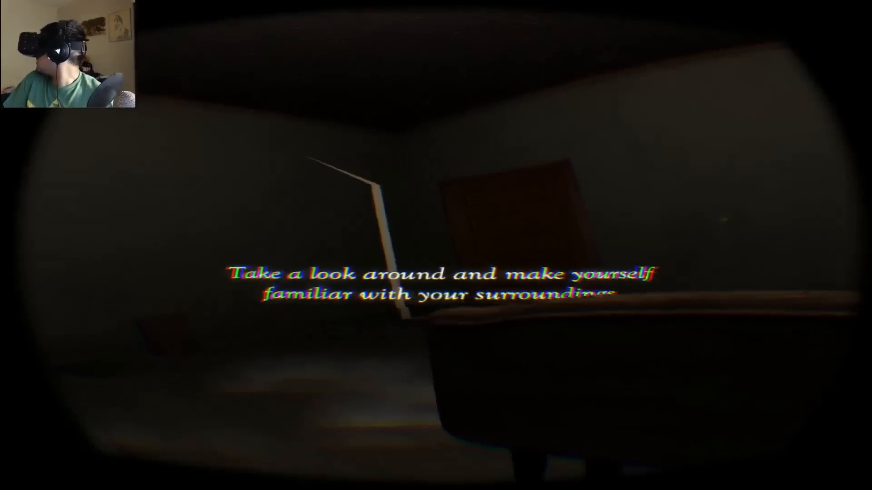
mouse_move(436, 244)
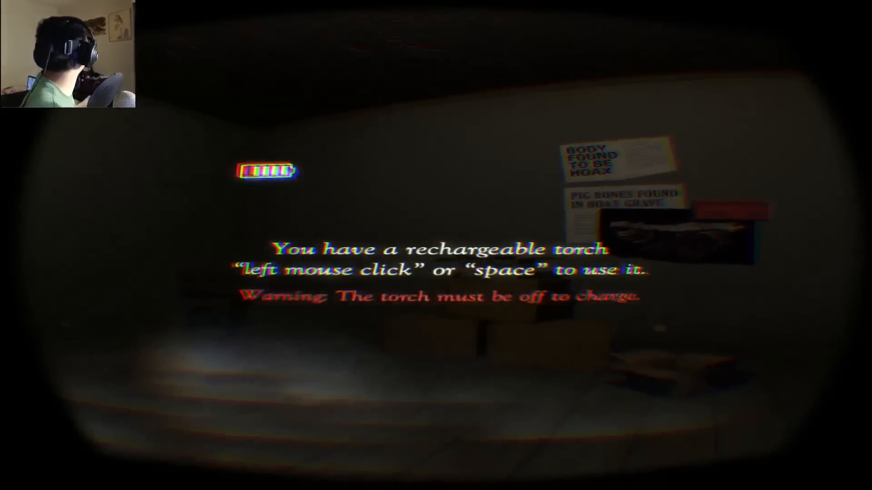
mouse_move(435, 245)
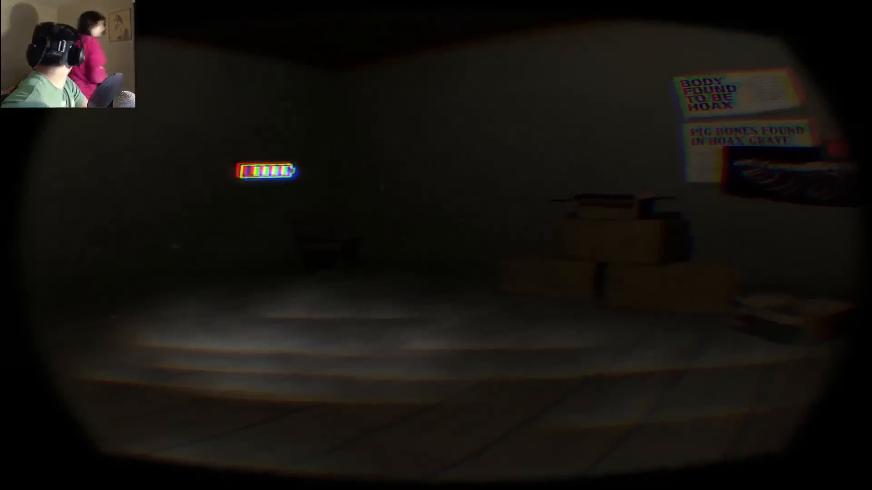
mouse_move(435, 245)
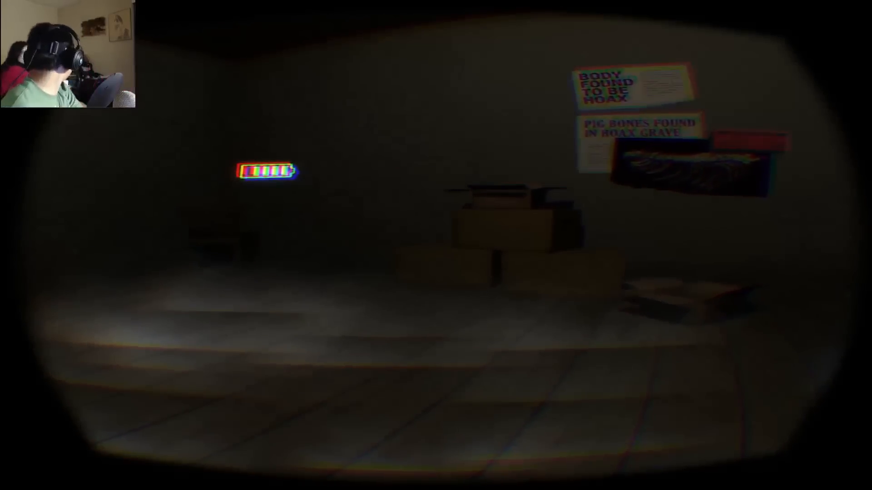
mouse_move(436, 245)
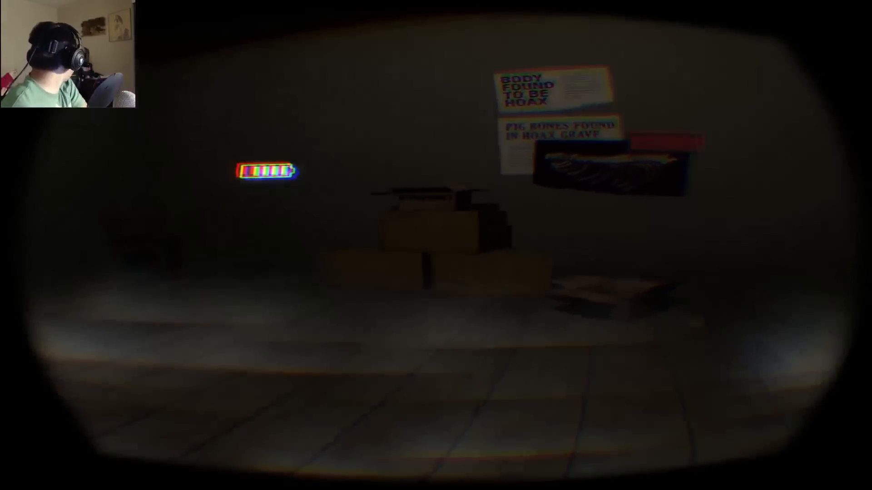